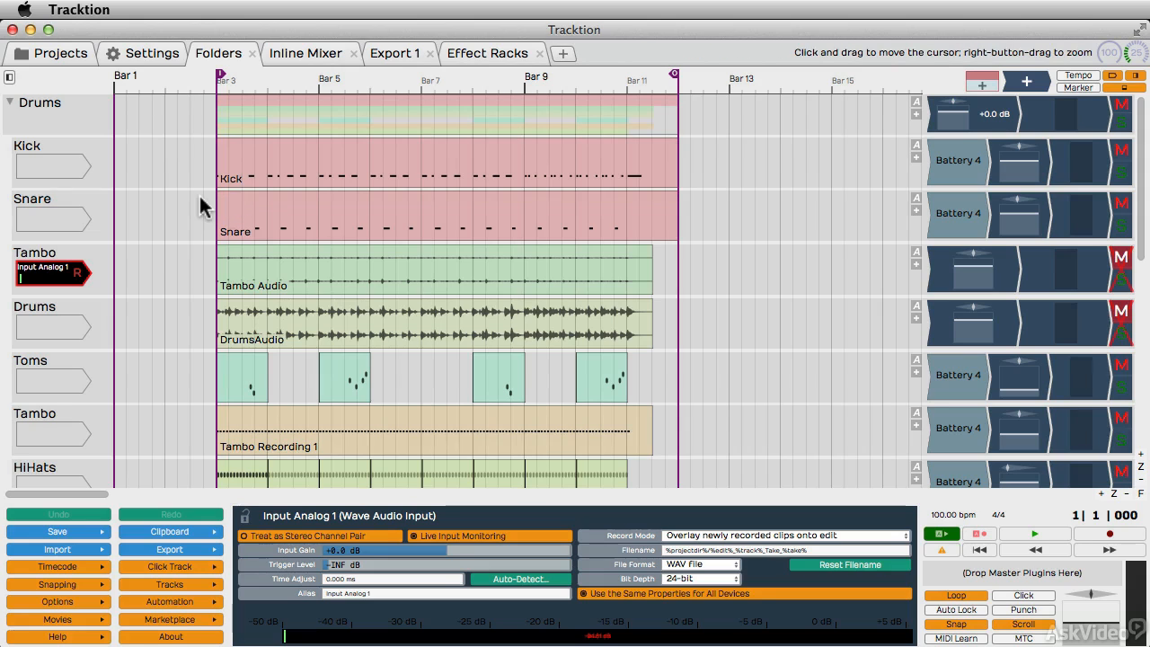
pyautogui.moveTo(139, 239)
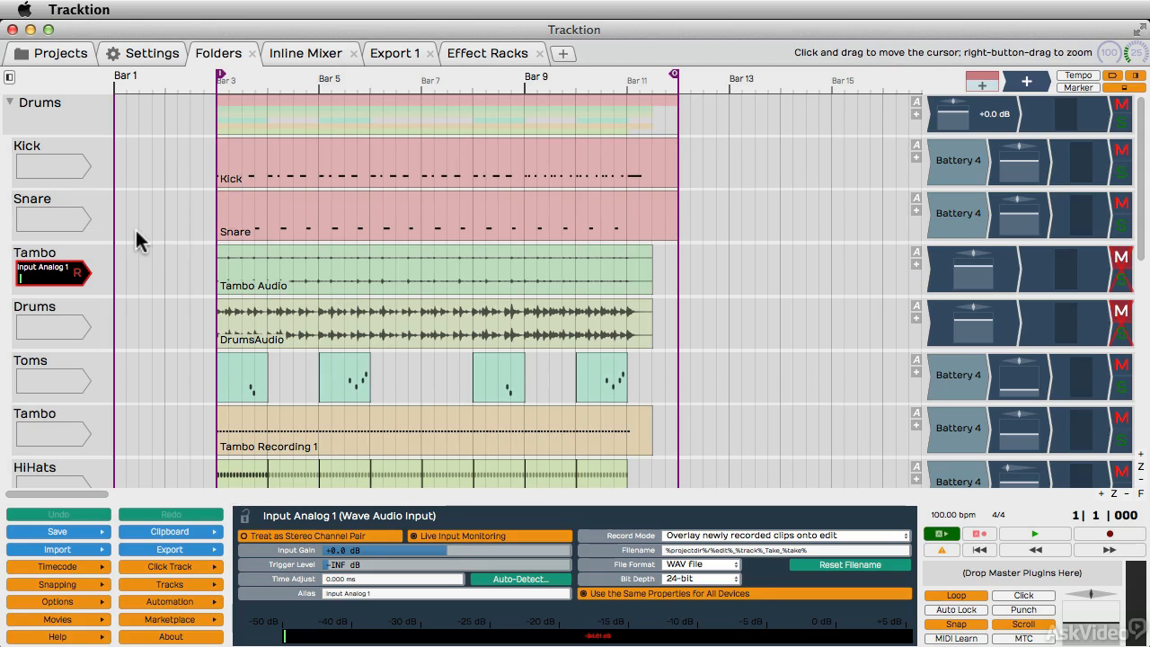
pyautogui.moveTo(83, 22)
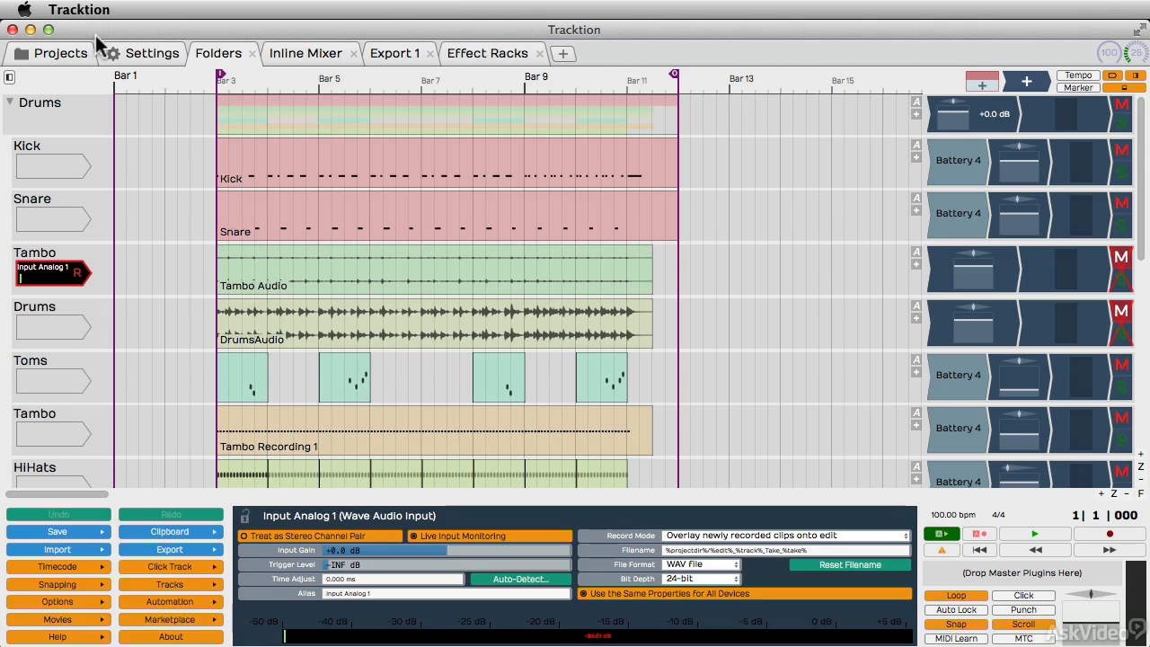
# Select the Kick MIDI clip, then the Drums folder's collection clip to show its properties
pyautogui.click(422, 177)
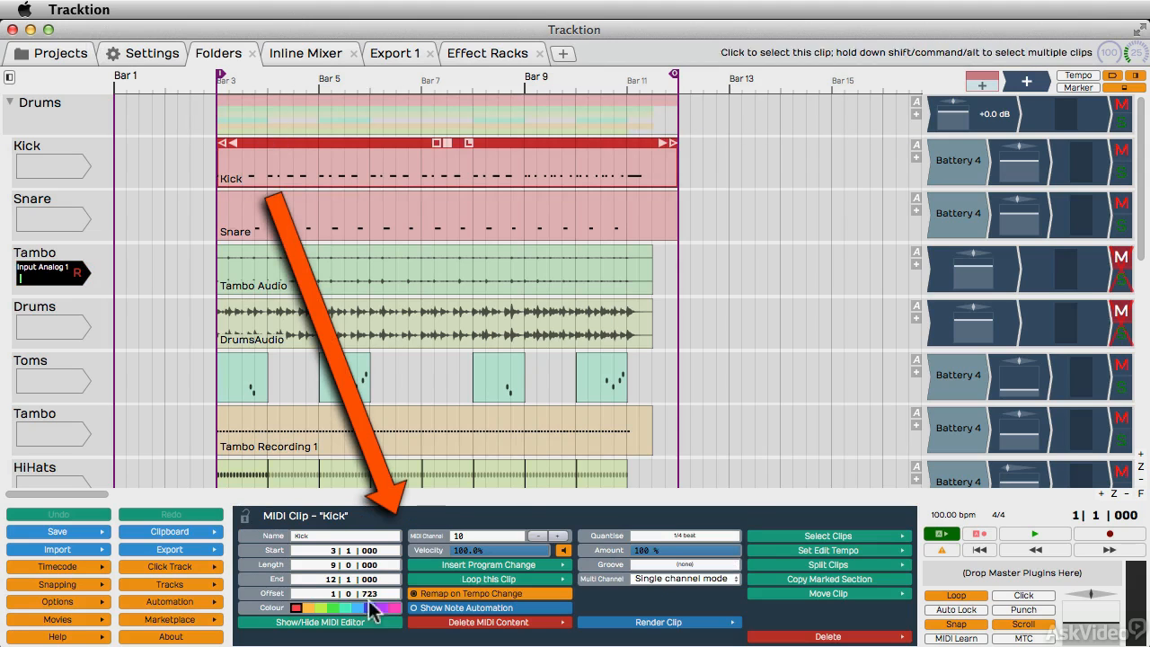
pyautogui.moveTo(587, 97)
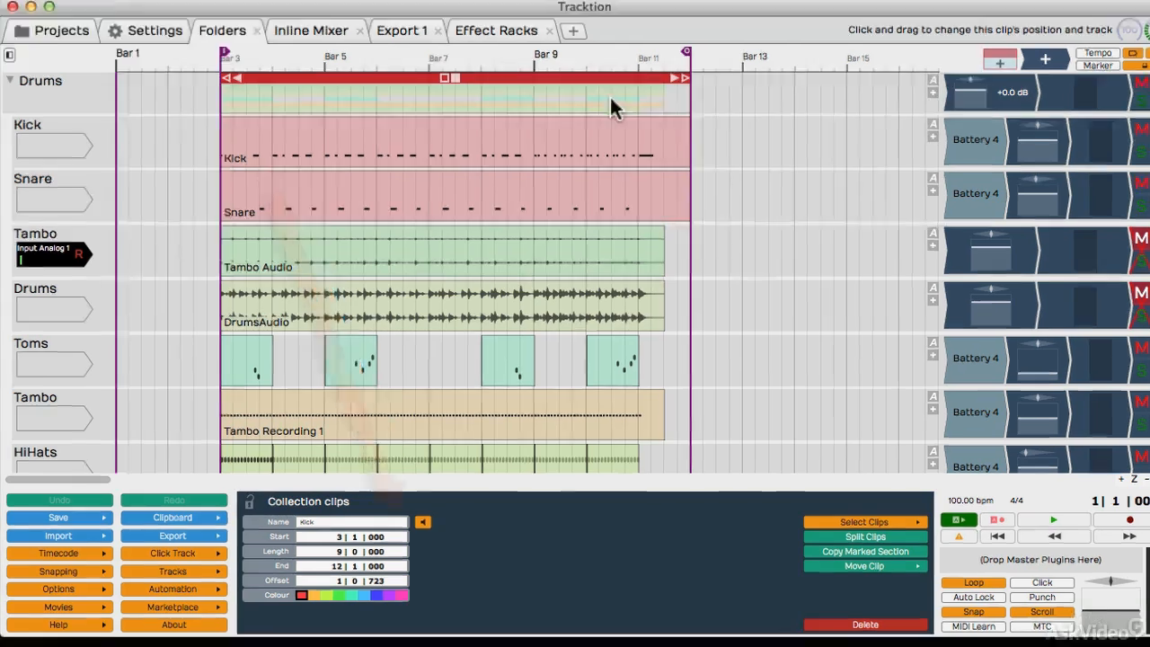
pyautogui.click(58, 517)
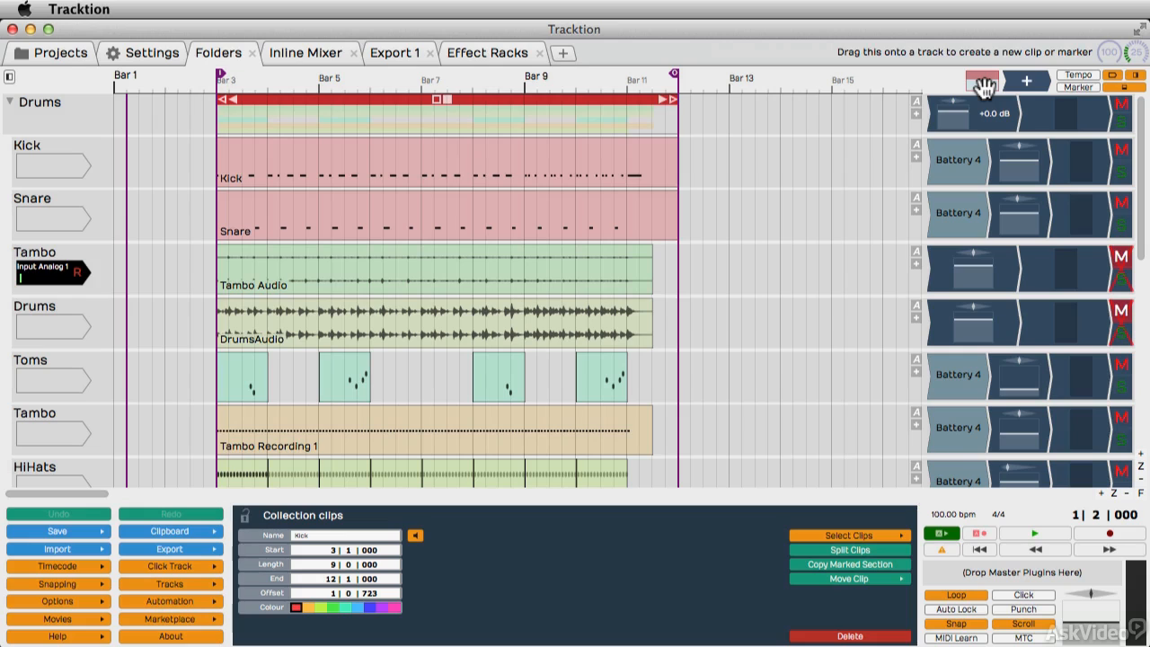
pyautogui.moveTo(741, 221)
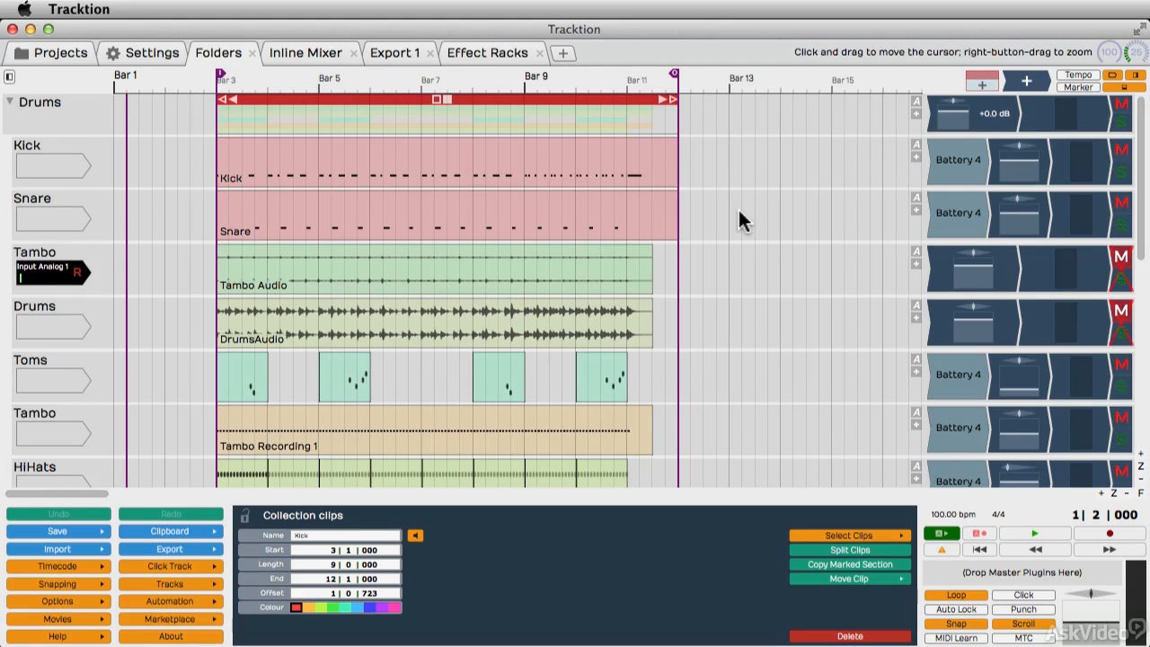
pyautogui.moveTo(40, 282)
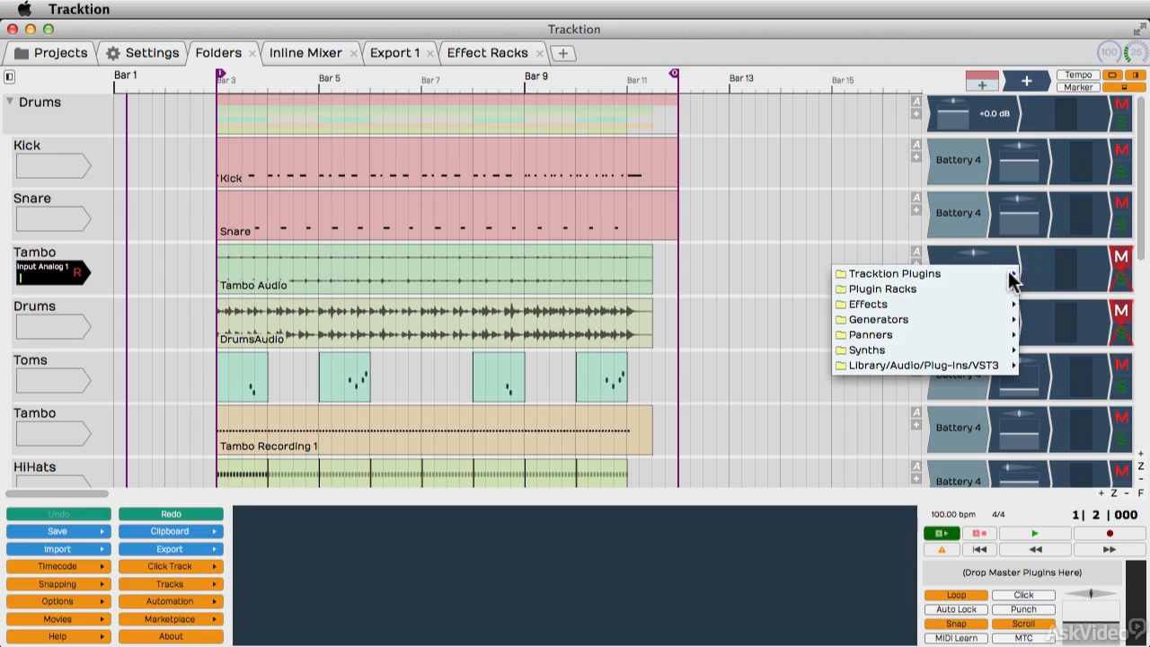
# Insert a Chorus plugin on Tambo and Alt-drag a copy onto the Drums track
pyautogui.click(866, 303)
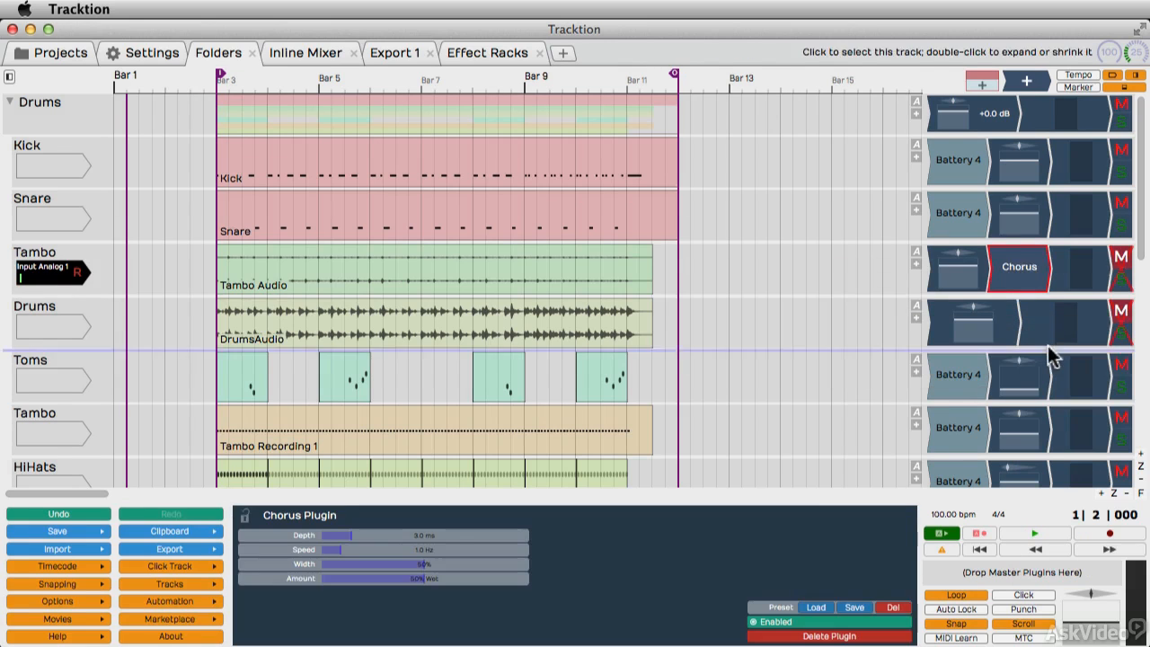
pyautogui.moveTo(1017, 267); pyautogui.dragTo(1017, 314)
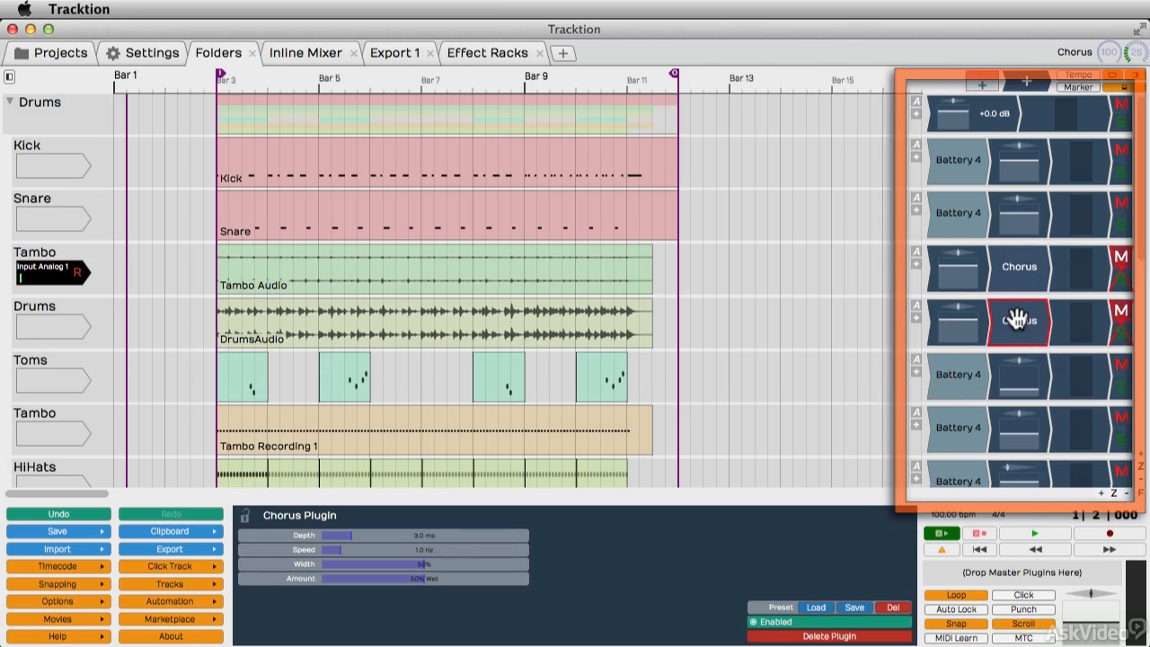
pyautogui.moveTo(913, 168)
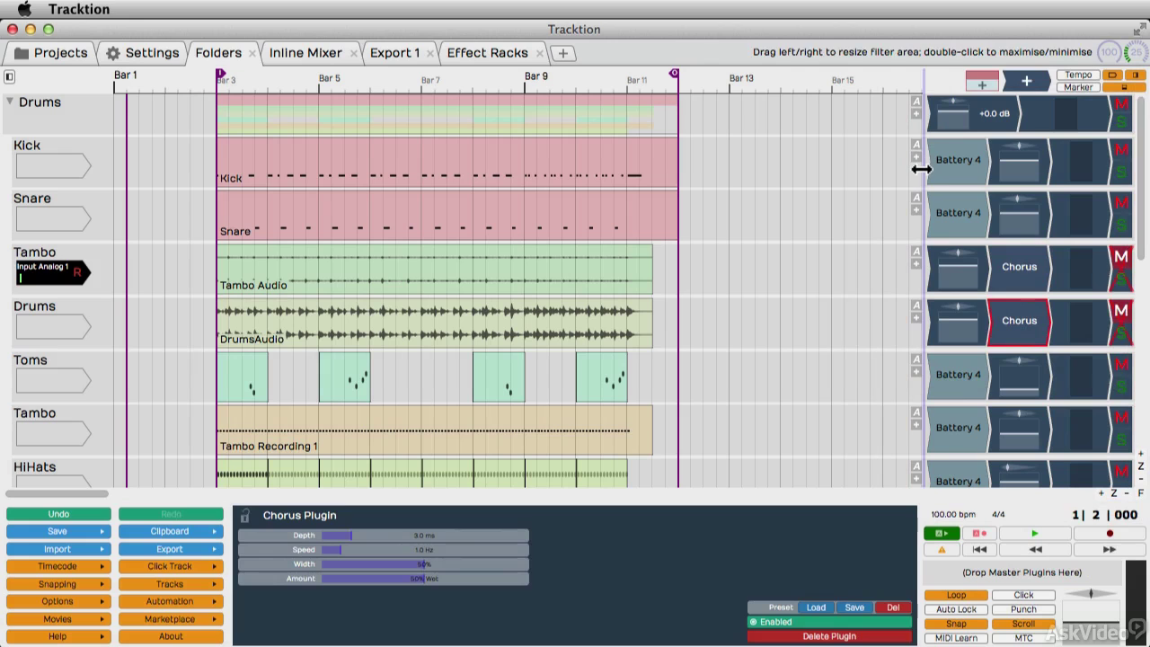
# Widen the inline mixer to show track volumes, then view the Kick track's Volume & Pan
pyautogui.moveTo(921, 169); pyautogui.dragTo(825, 173)
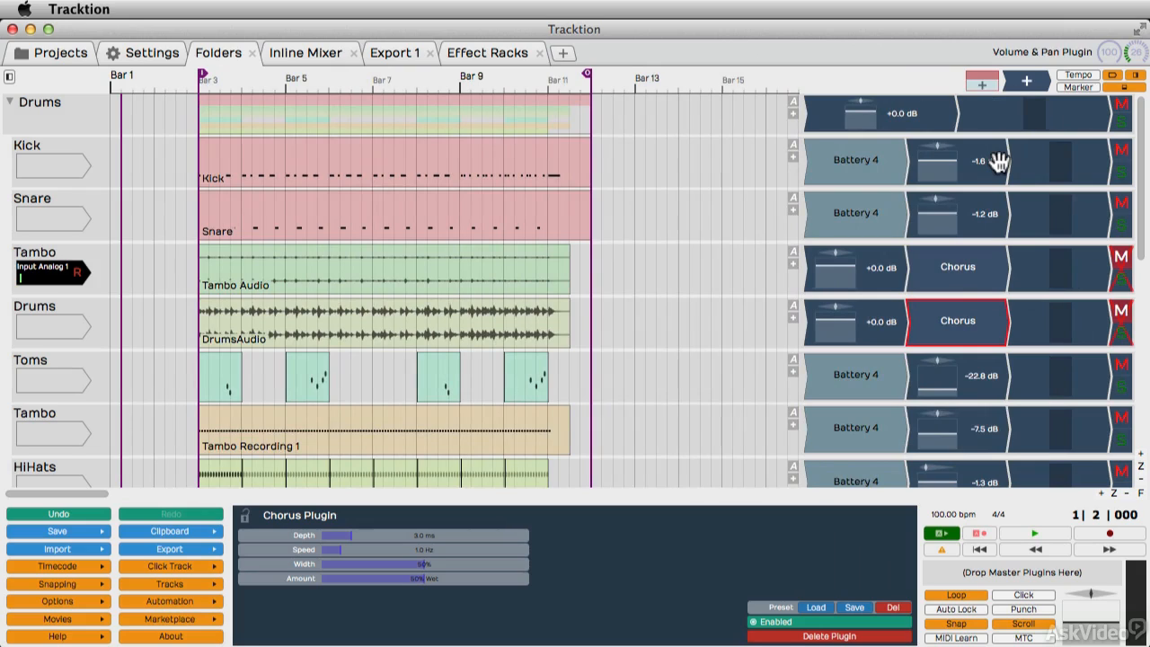
pyautogui.moveTo(933, 162)
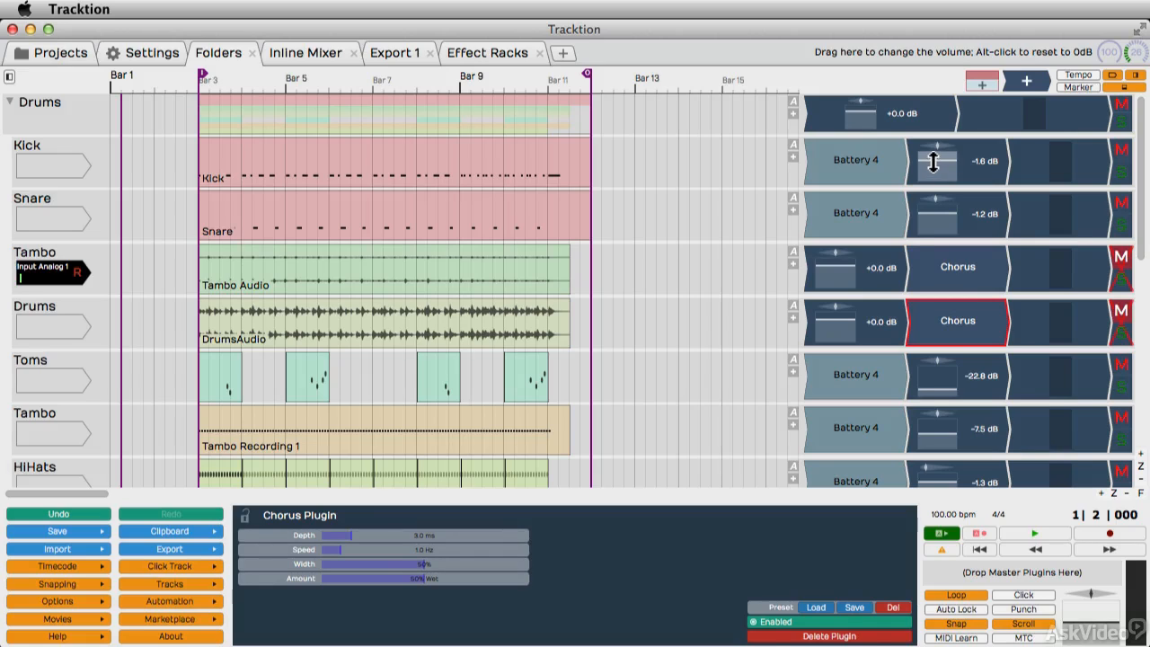
pyautogui.click(934, 160)
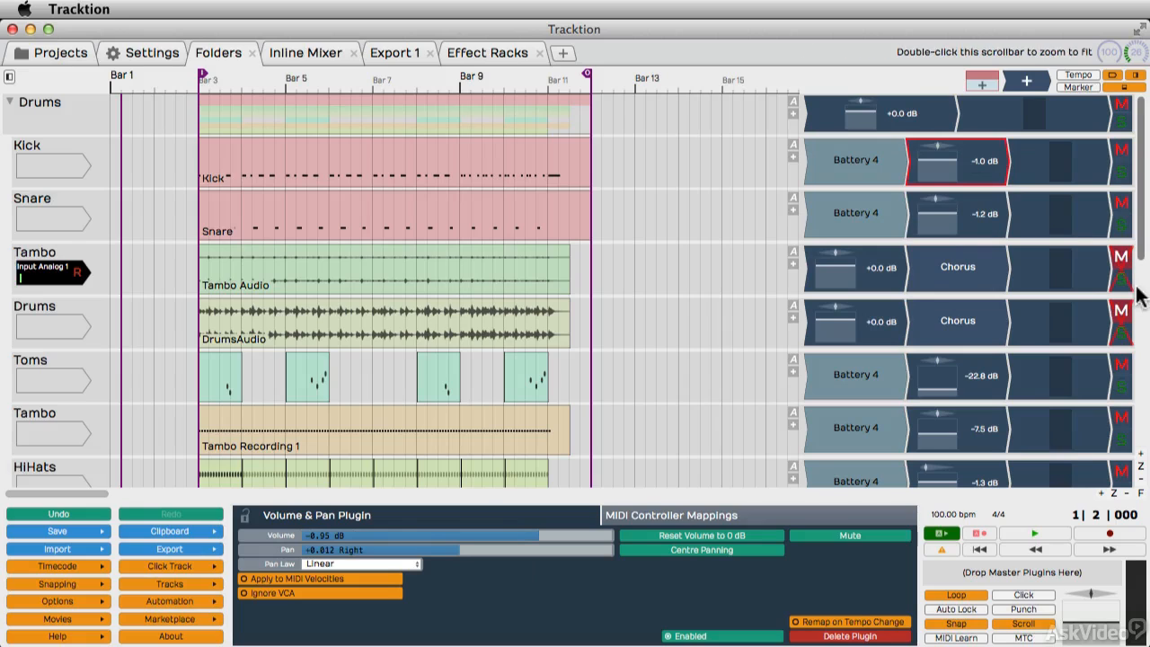
pyautogui.moveTo(802, 233)
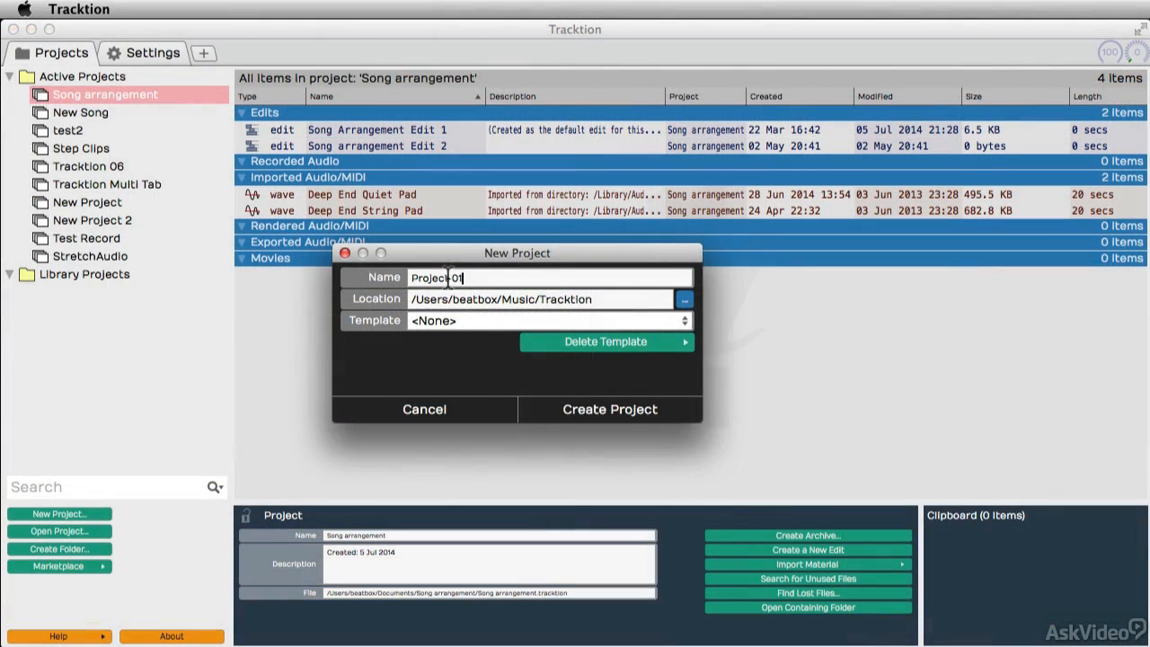
# Filter the Tags edit to the drums and guitars tagged tracks only
pyautogui.click(607, 409)
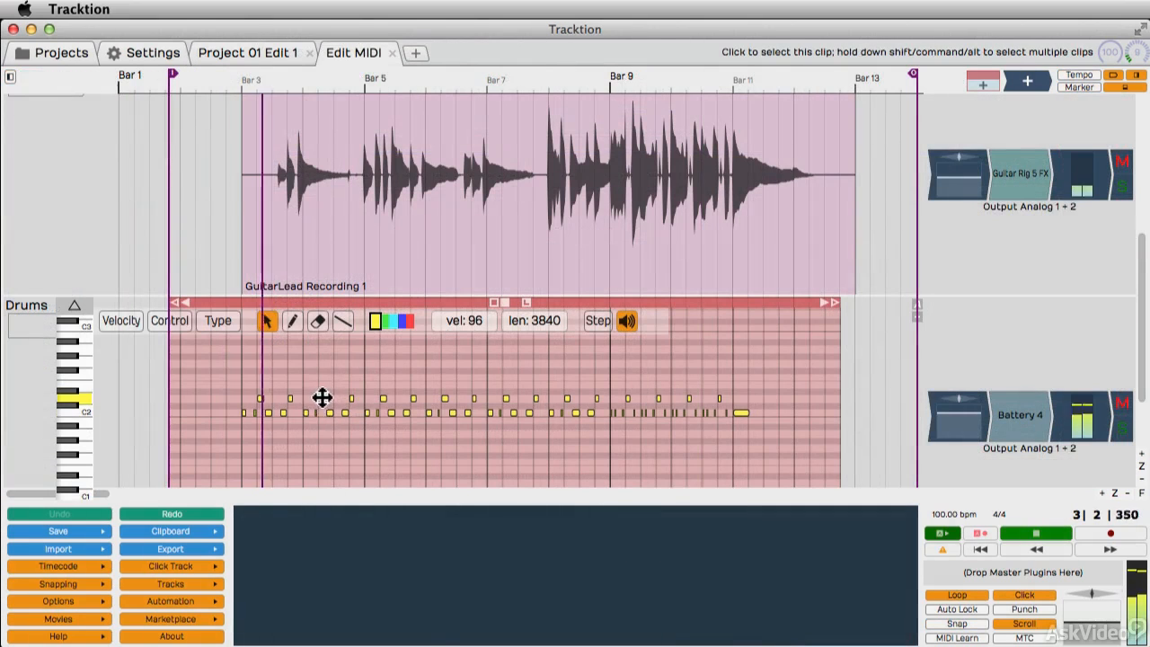
pyautogui.click(321, 371)
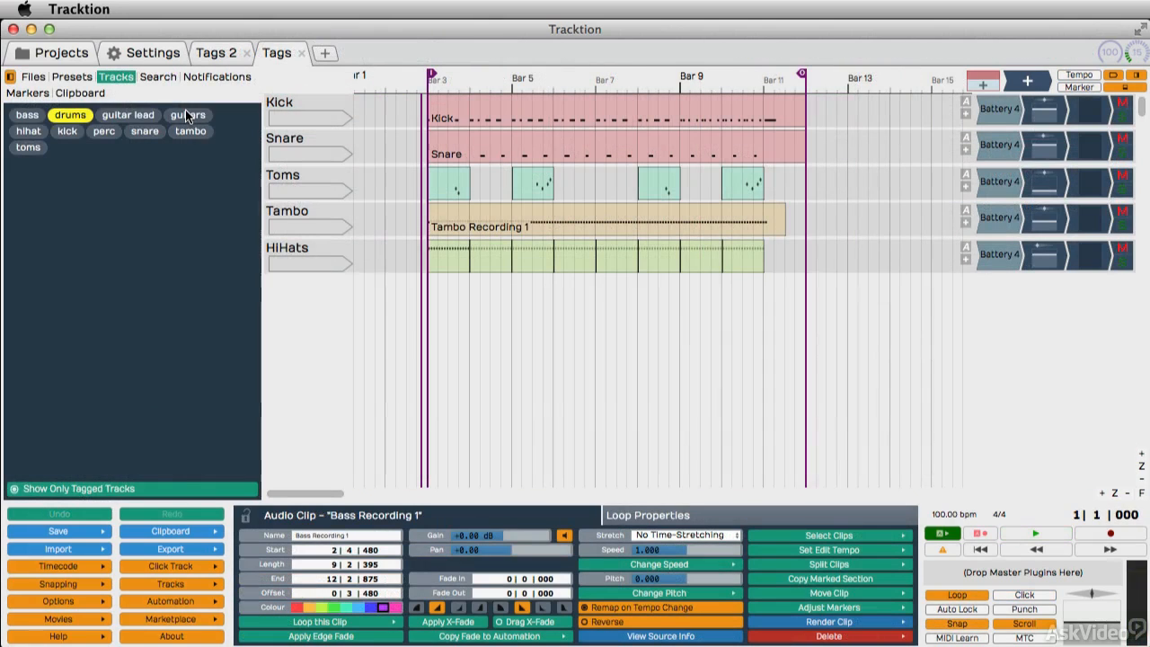
pyautogui.click(188, 115)
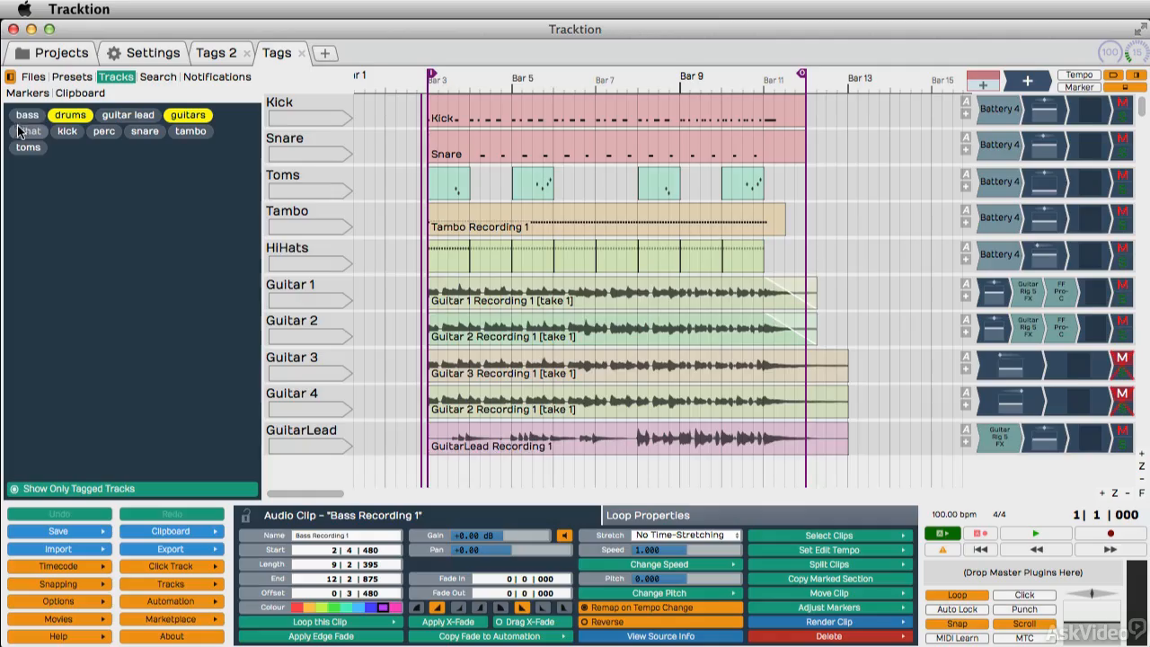